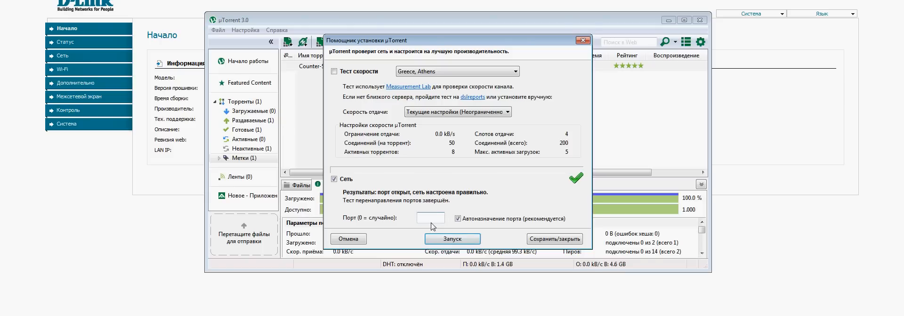
# - Set µTorrent's wizard port to 1500 and run the port check
pyautogui.write('1500')
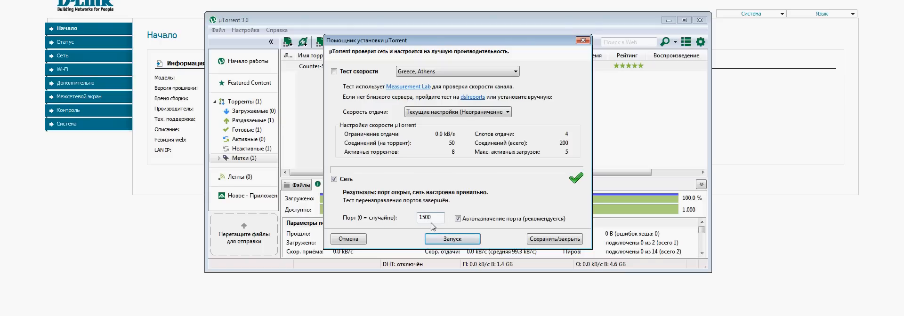
pyautogui.click(452, 239)
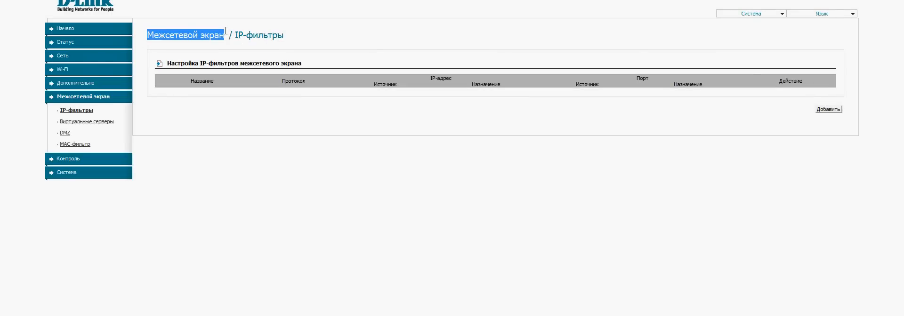
# - Open the Firewall's Virtual Servers list and start a new rule
pyautogui.click(86, 121)
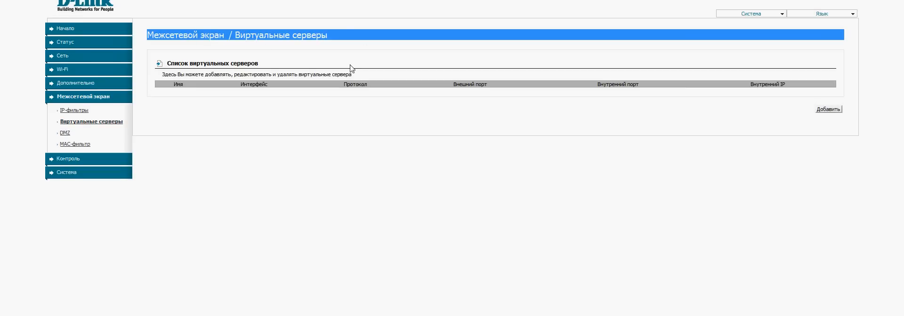
pyautogui.click(828, 109)
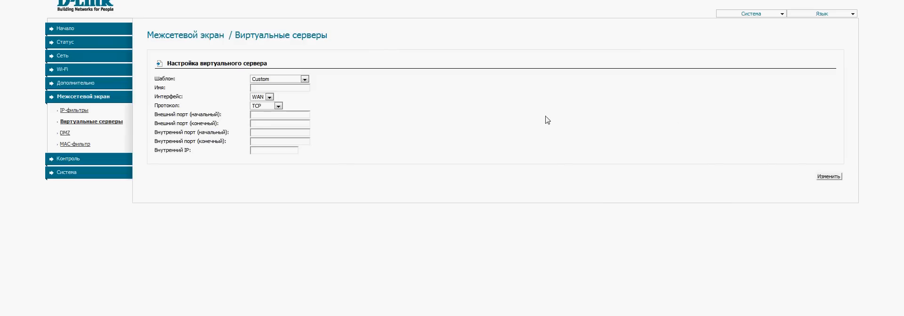
# - Enter rule name Utorrent, external ports 1 to 9999, and internal IP 192.168.0.71
pyautogui.click(279, 87)
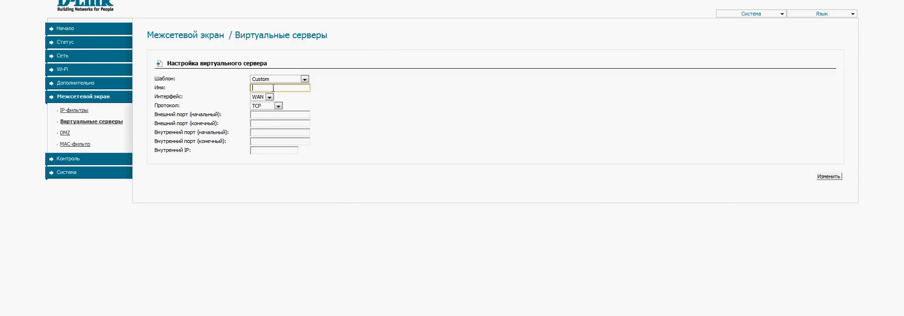
pyautogui.write('Utorrent')
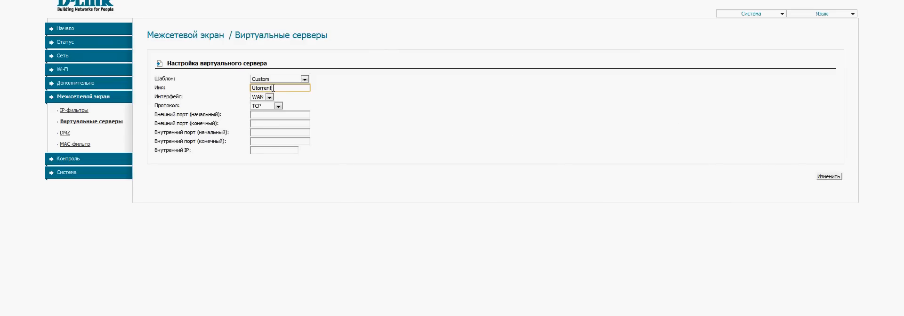
pyautogui.write('1')
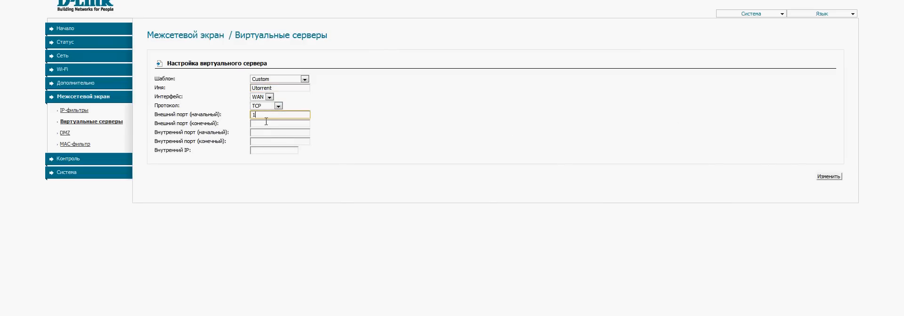
pyautogui.write('9999')
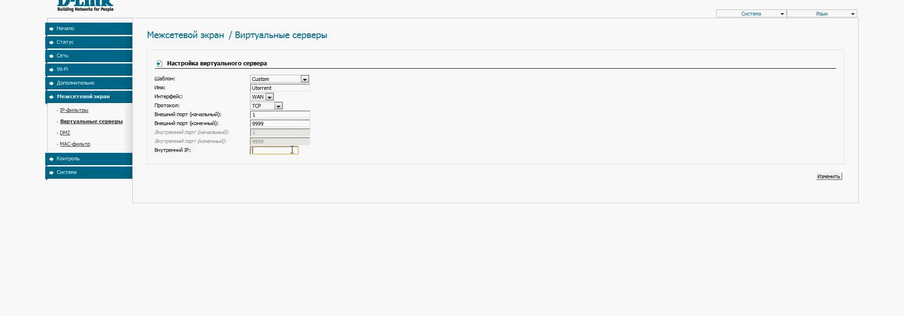
pyautogui.write('192.168.0.71')
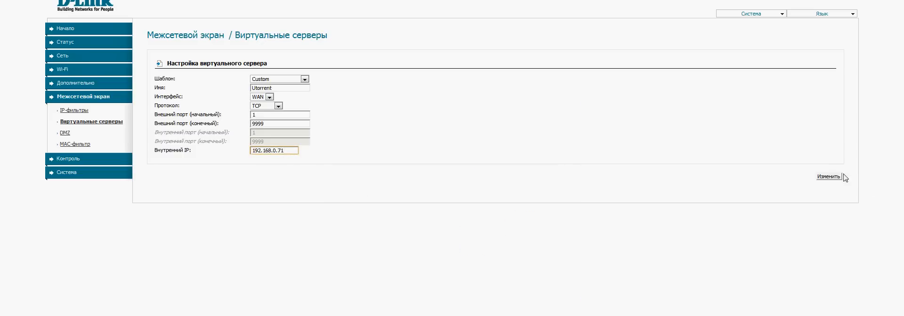
# - Apply the Utorrent rule and save the router configuration, confirming with OK
pyautogui.click(829, 177)
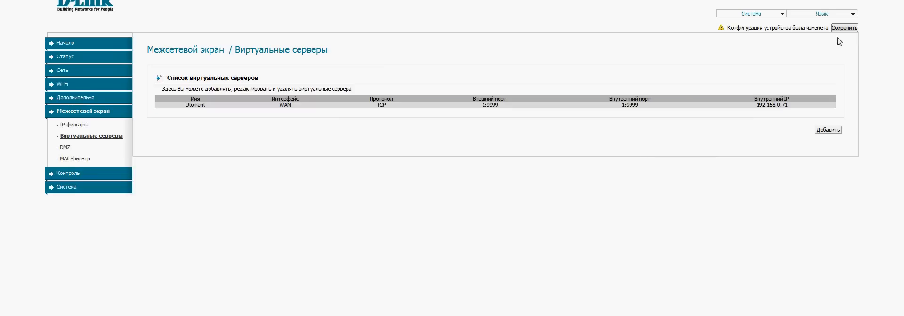
pyautogui.click(849, 27)
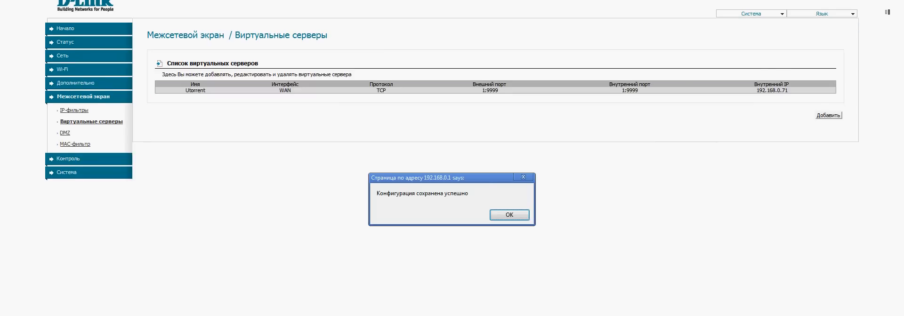
pyautogui.click(509, 215)
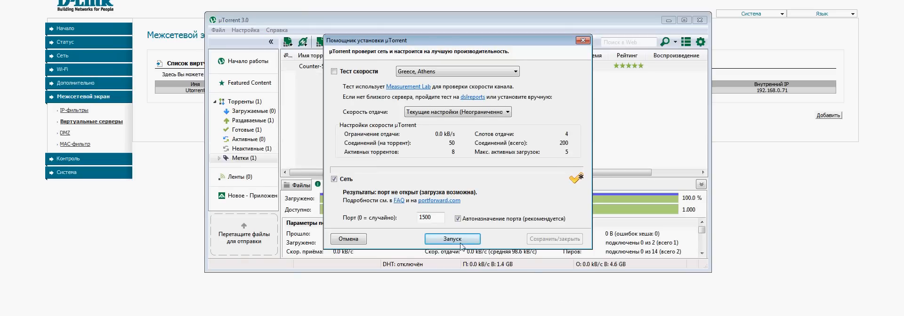
# - Rerun µTorrent's port check repeatedly until it reports the port as open
pyautogui.click(452, 239)
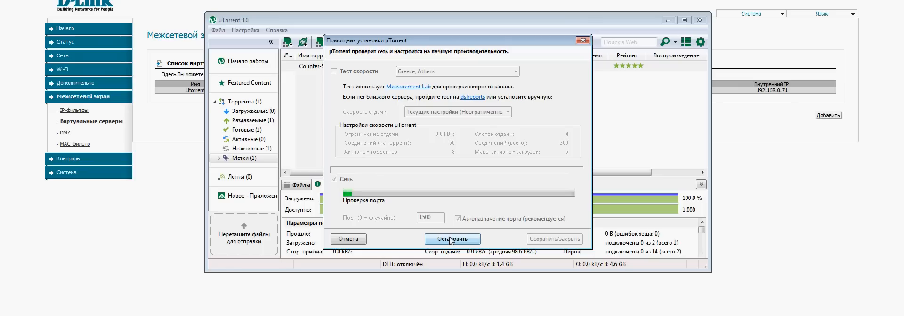
pyautogui.click(452, 239)
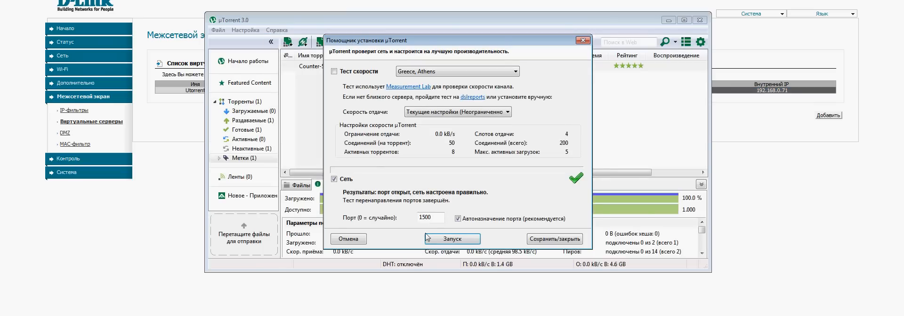
pyautogui.click(453, 239)
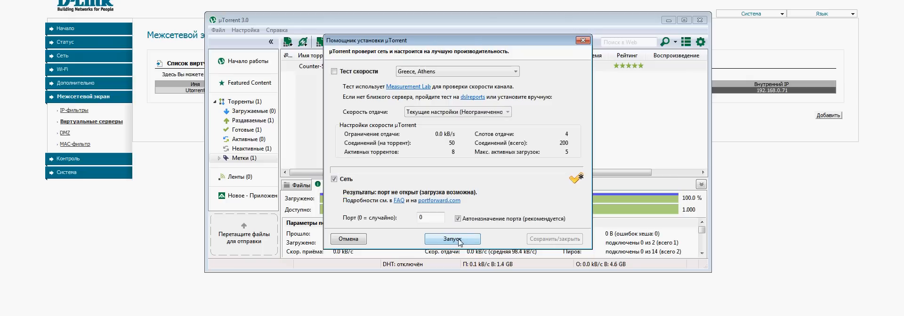
pyautogui.click(453, 239)
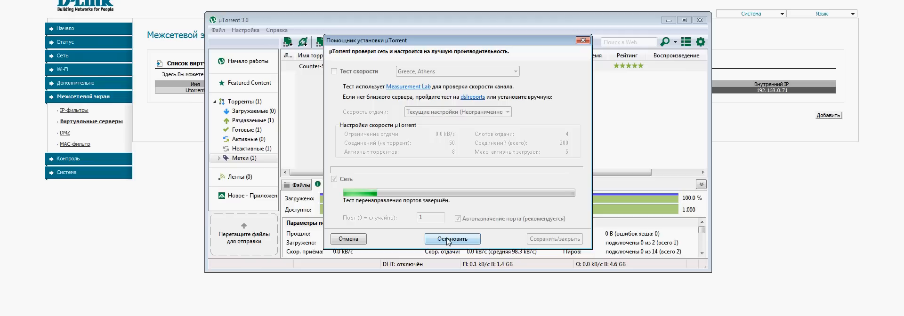
pyautogui.click(452, 239)
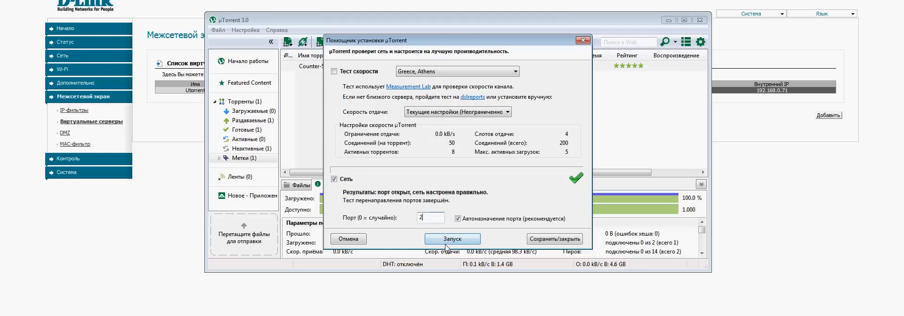